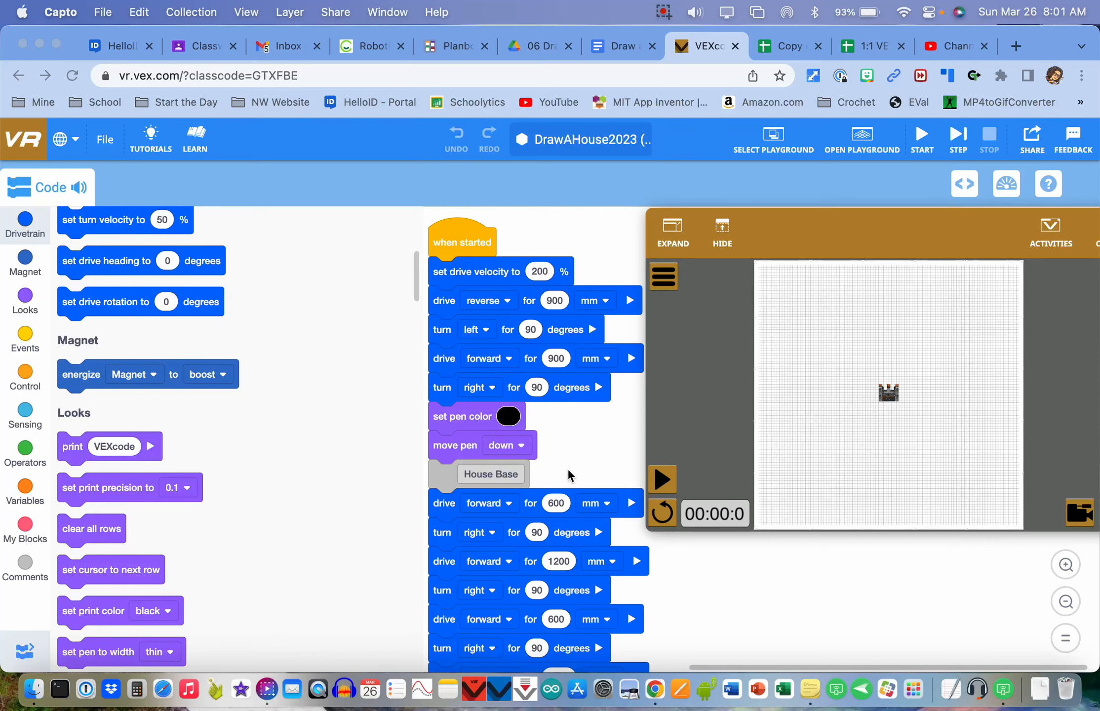
pyautogui.moveTo(445, 480)
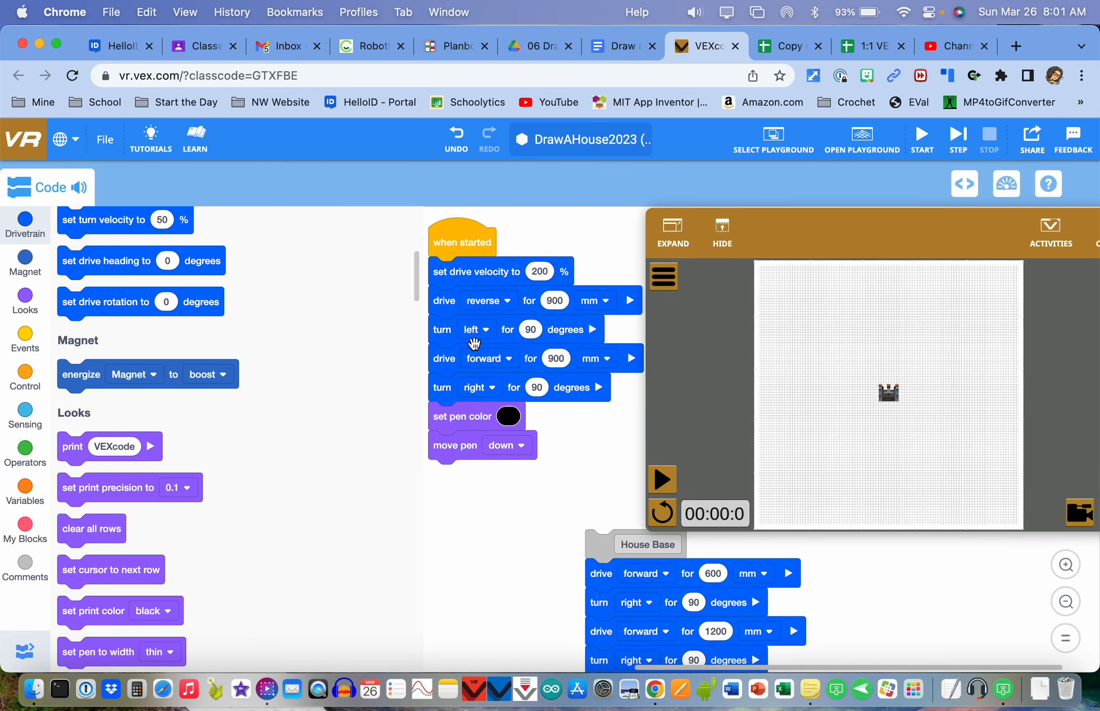
pyautogui.moveTo(491, 416)
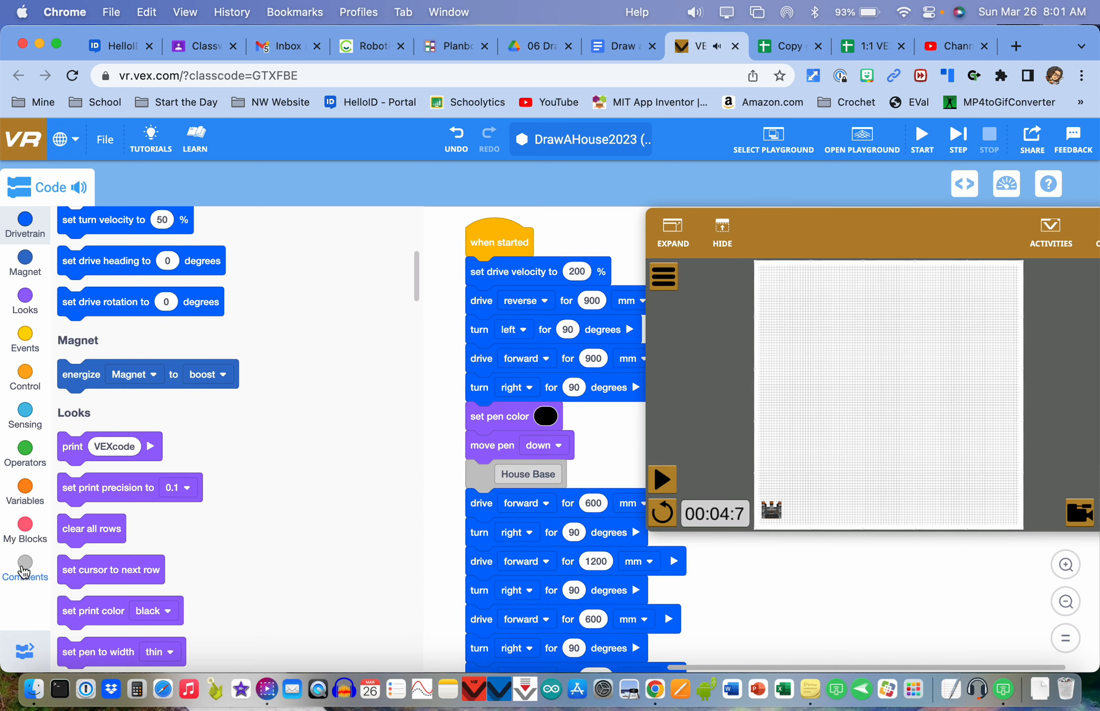
# Show the Comments toolbox category and scroll through the Roof, Garage, Door and window sections.
pyautogui.click(24, 561)
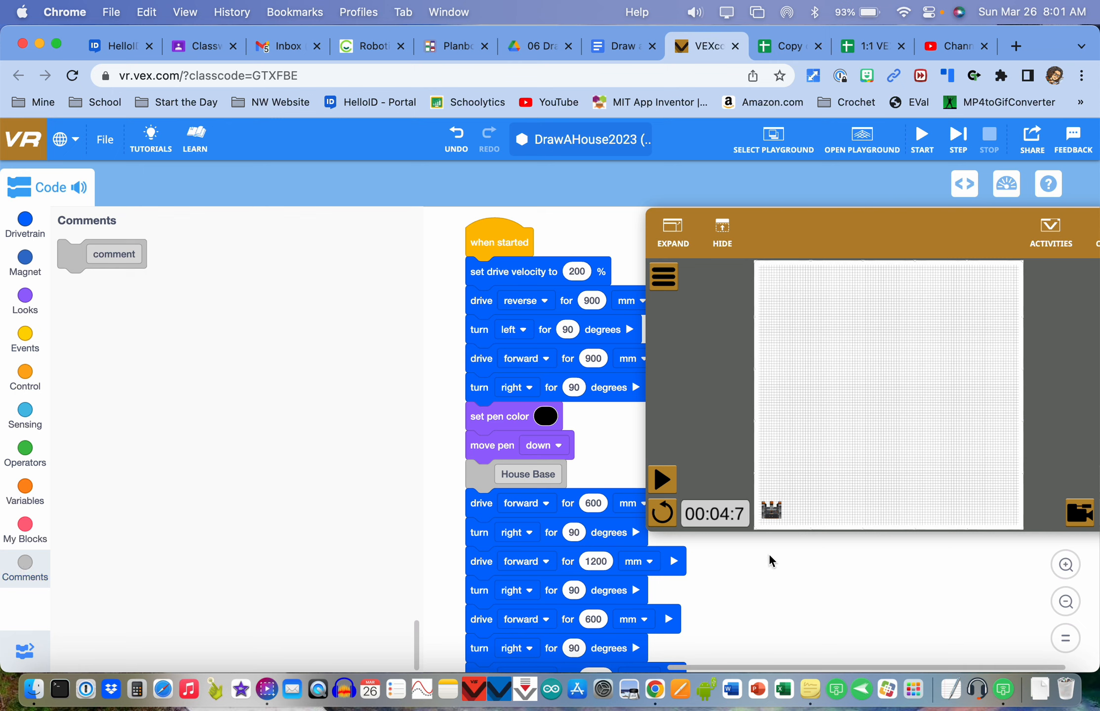
pyautogui.scroll(-3)
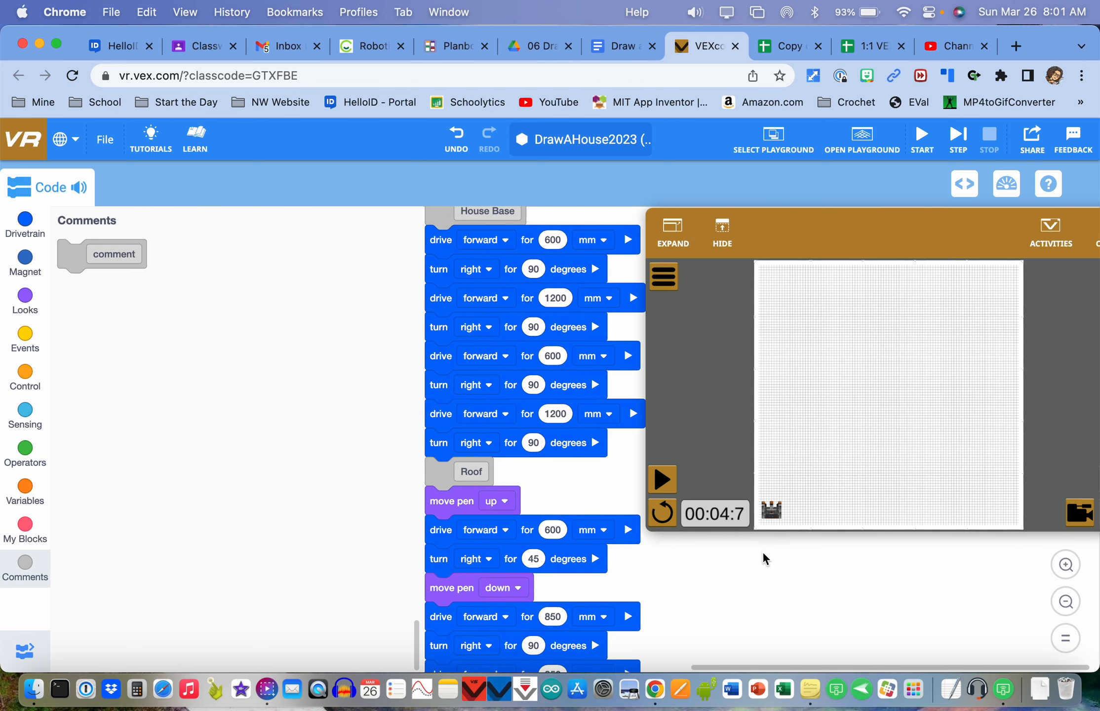
pyautogui.scroll(-3)
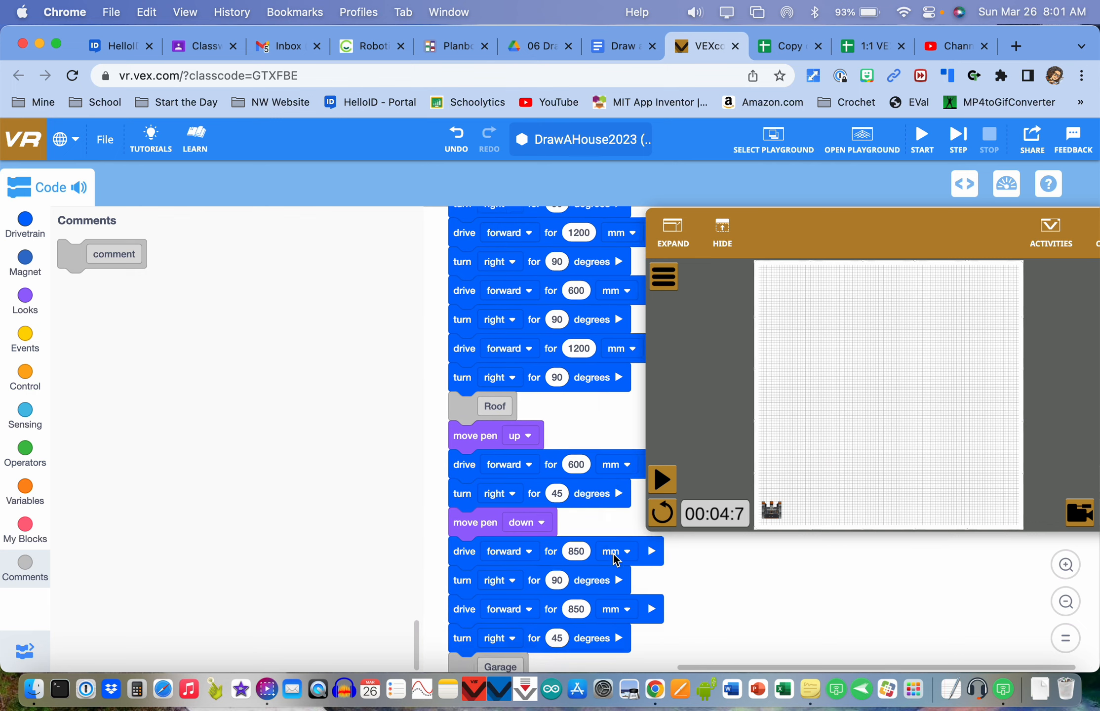
pyautogui.scroll(-3)
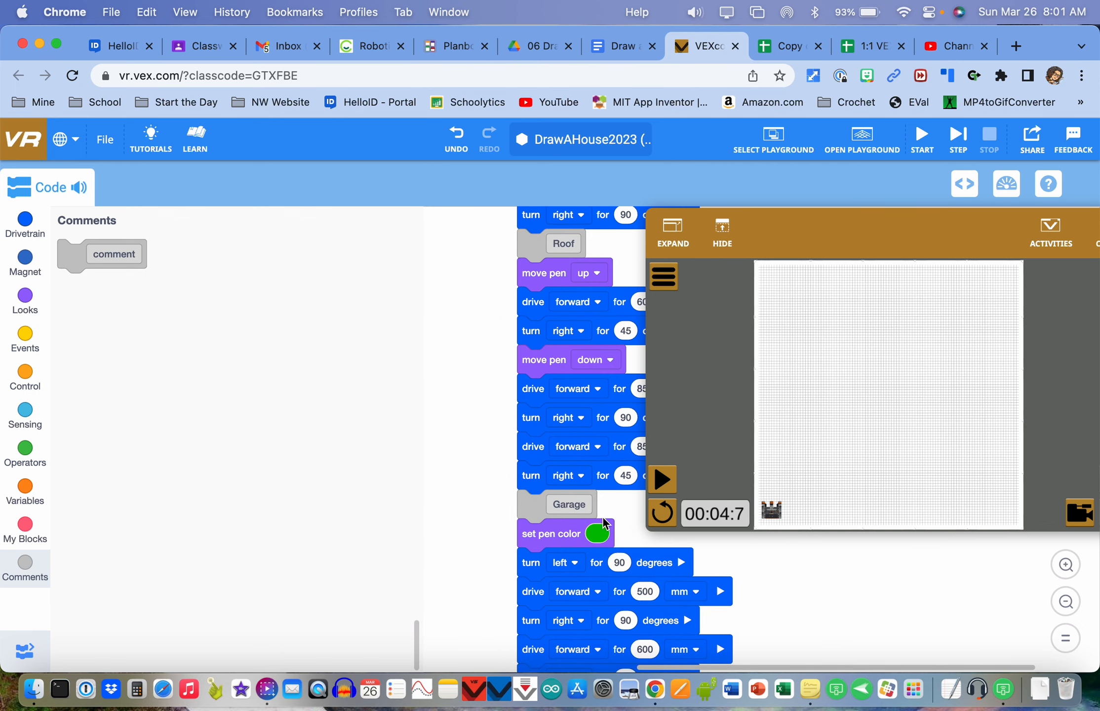
pyautogui.scroll(-3)
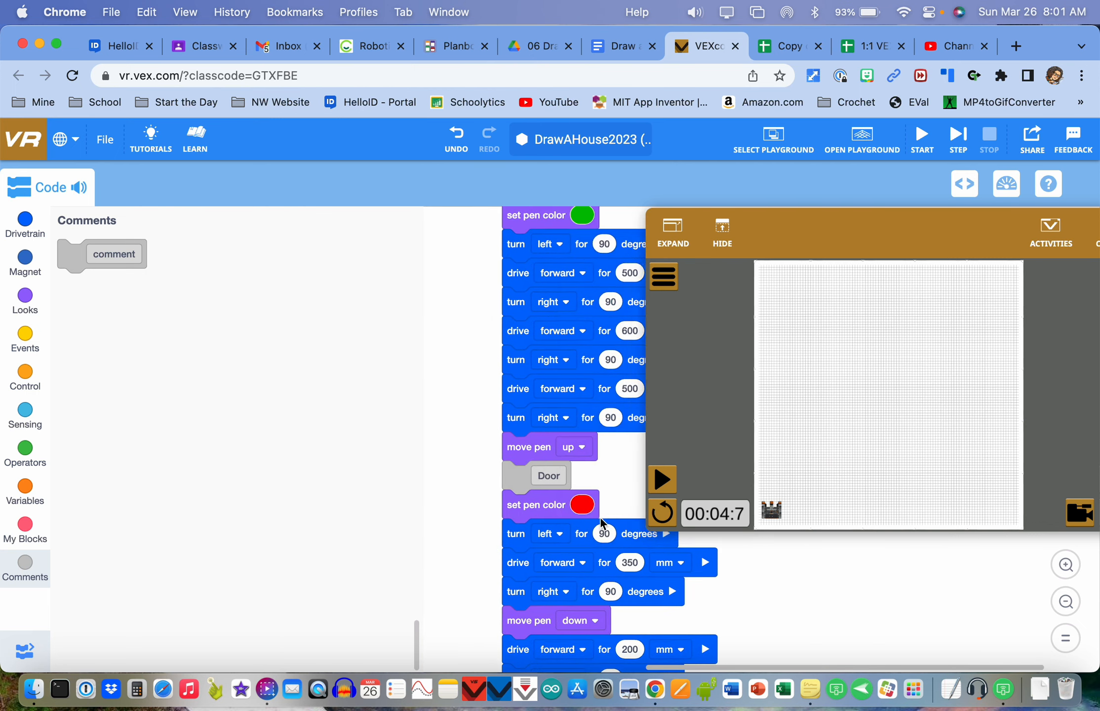
pyautogui.scroll(-3)
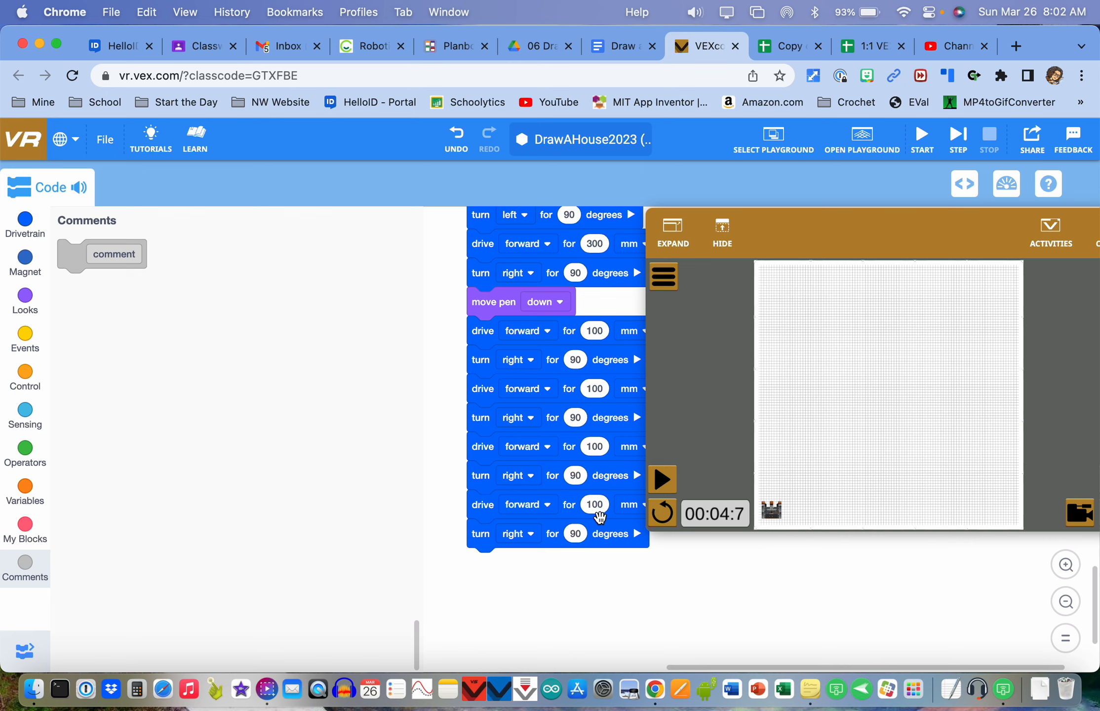
pyautogui.scroll(-3)
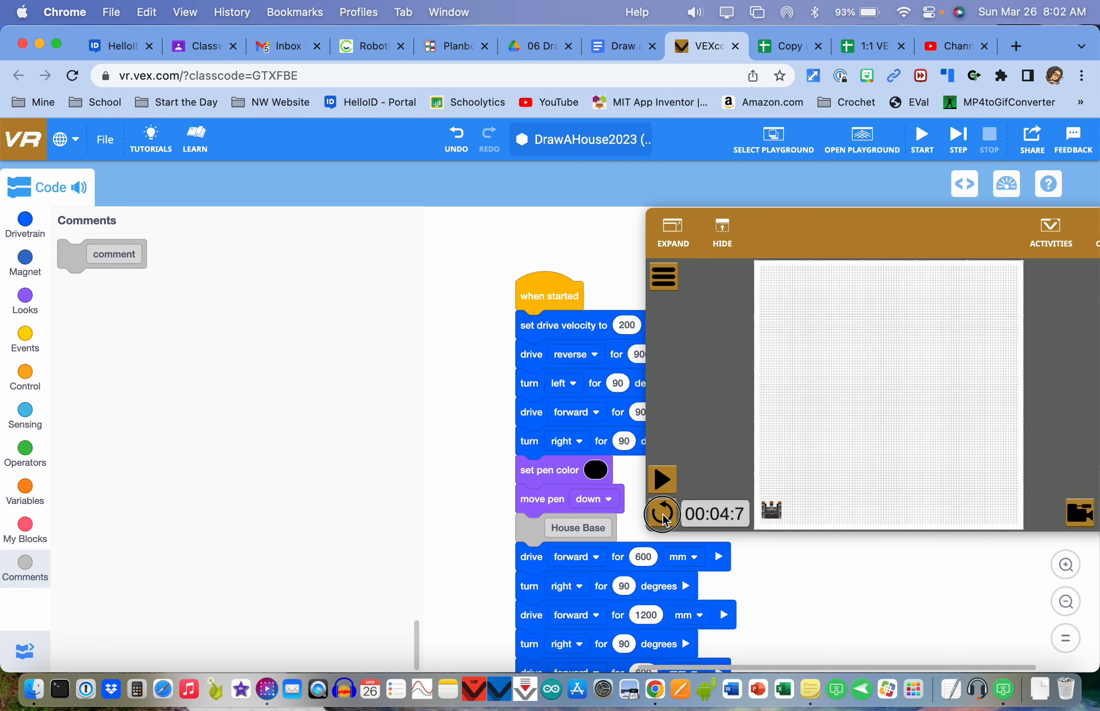
# Reset the playground robot so the house program can be run from the start.
pyautogui.click(661, 479)
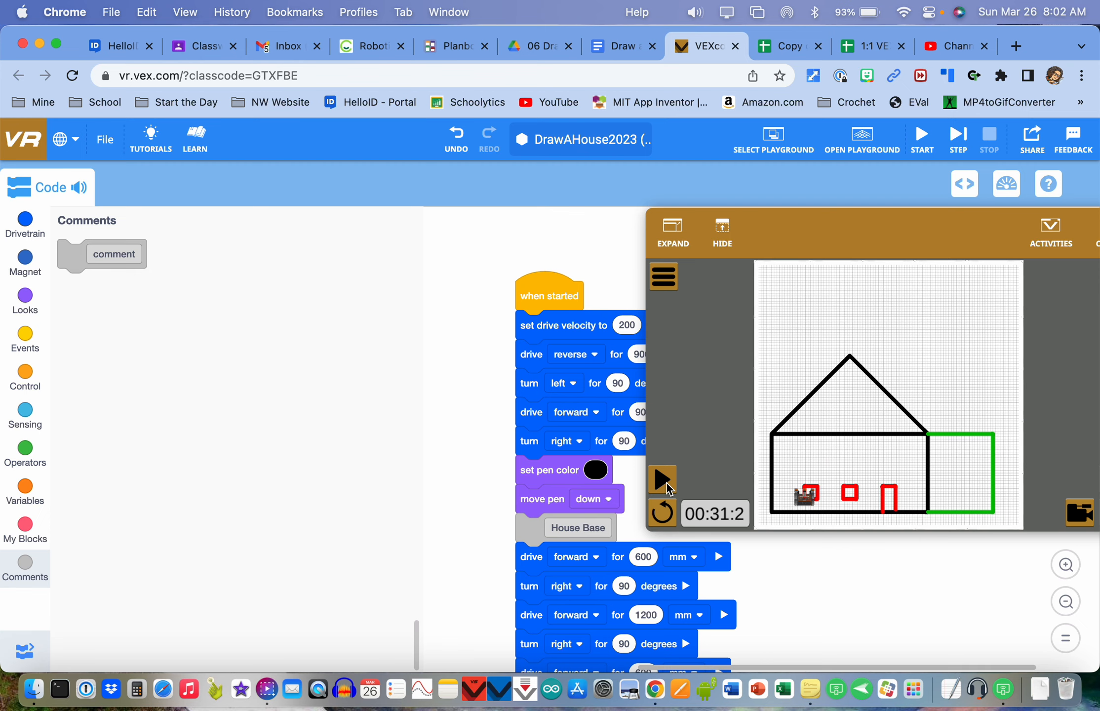
pyautogui.moveTo(910, 559)
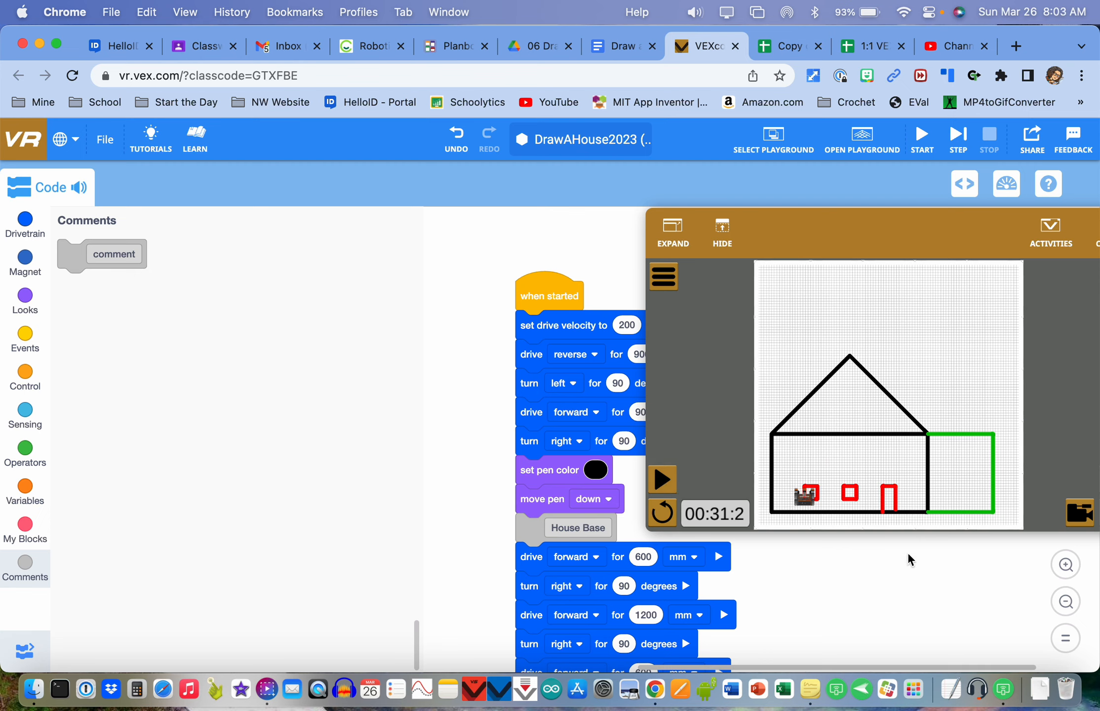